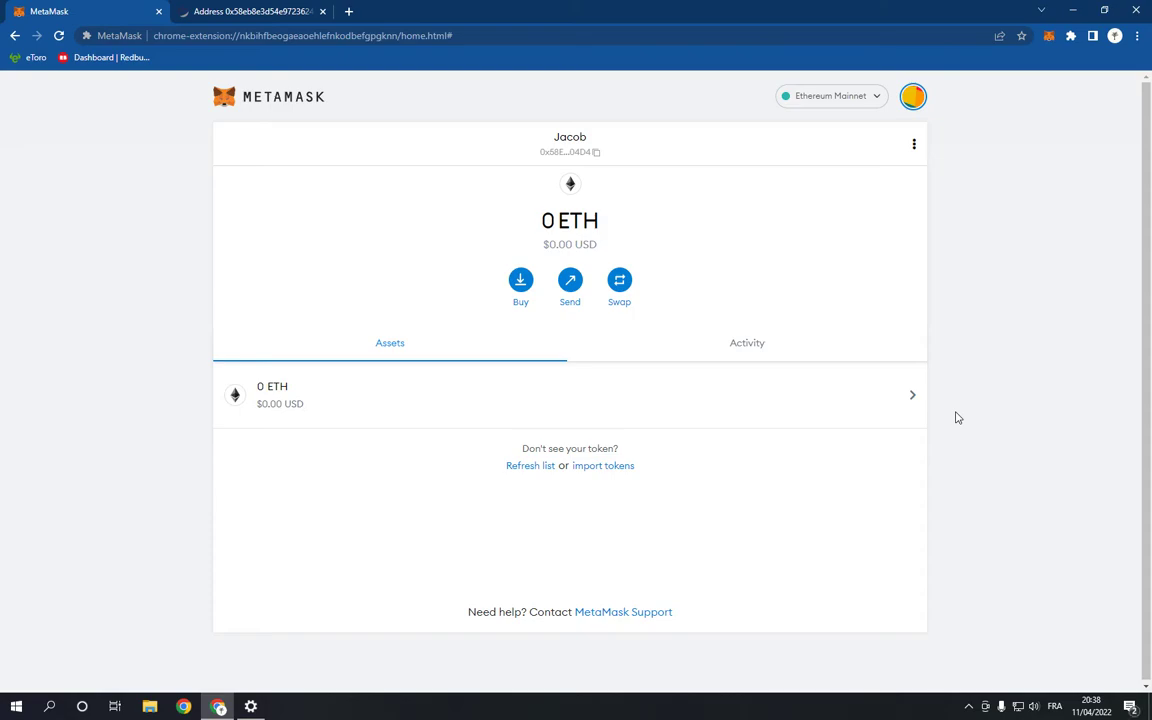
mouse_move(962, 412)
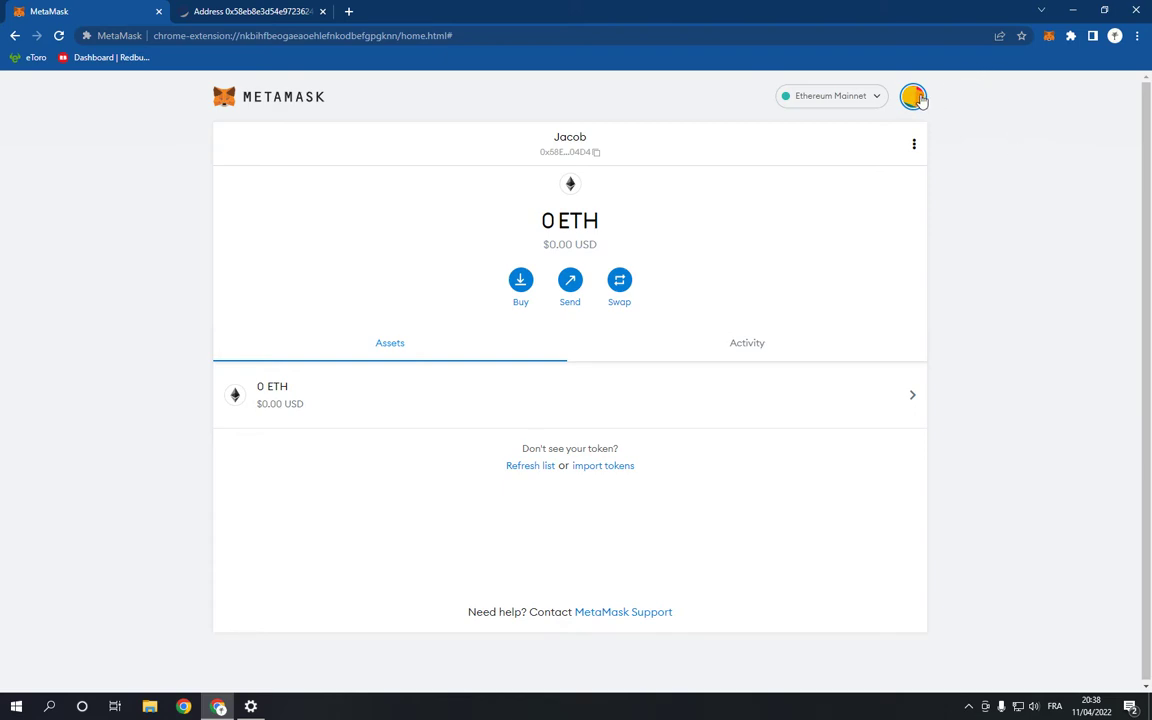
Reach Settings from the account menu, landing on the General section.
left_click(912, 96)
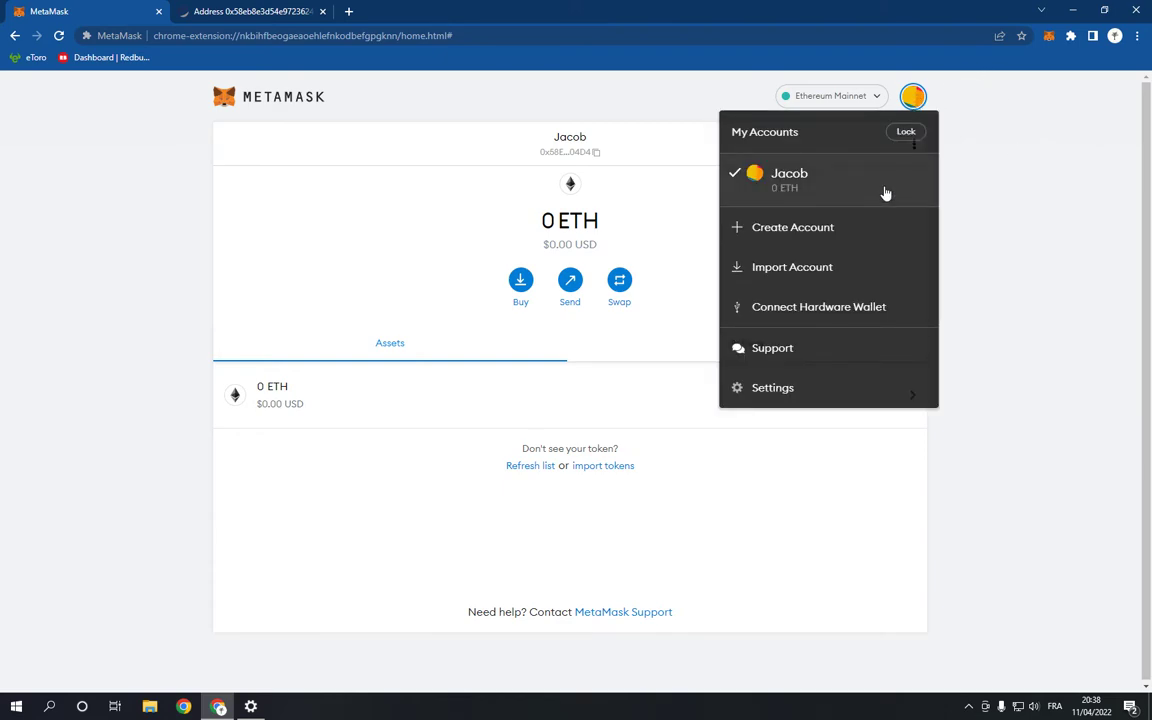
mouse_move(796, 388)
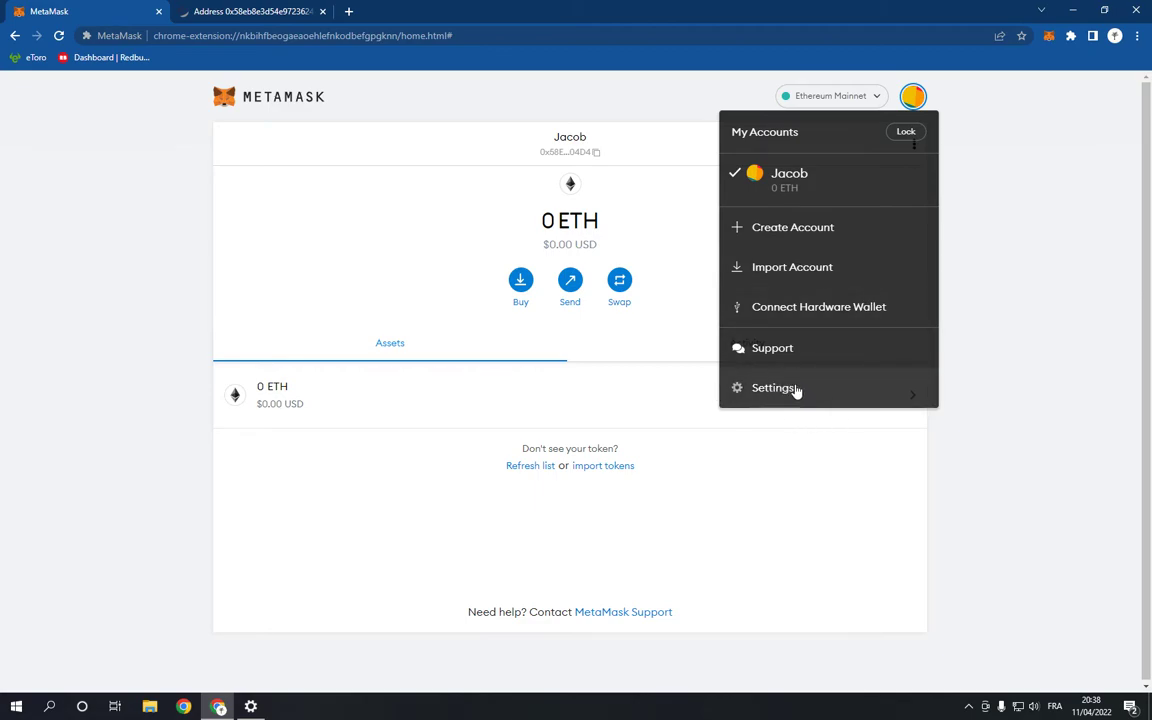
left_click(772, 388)
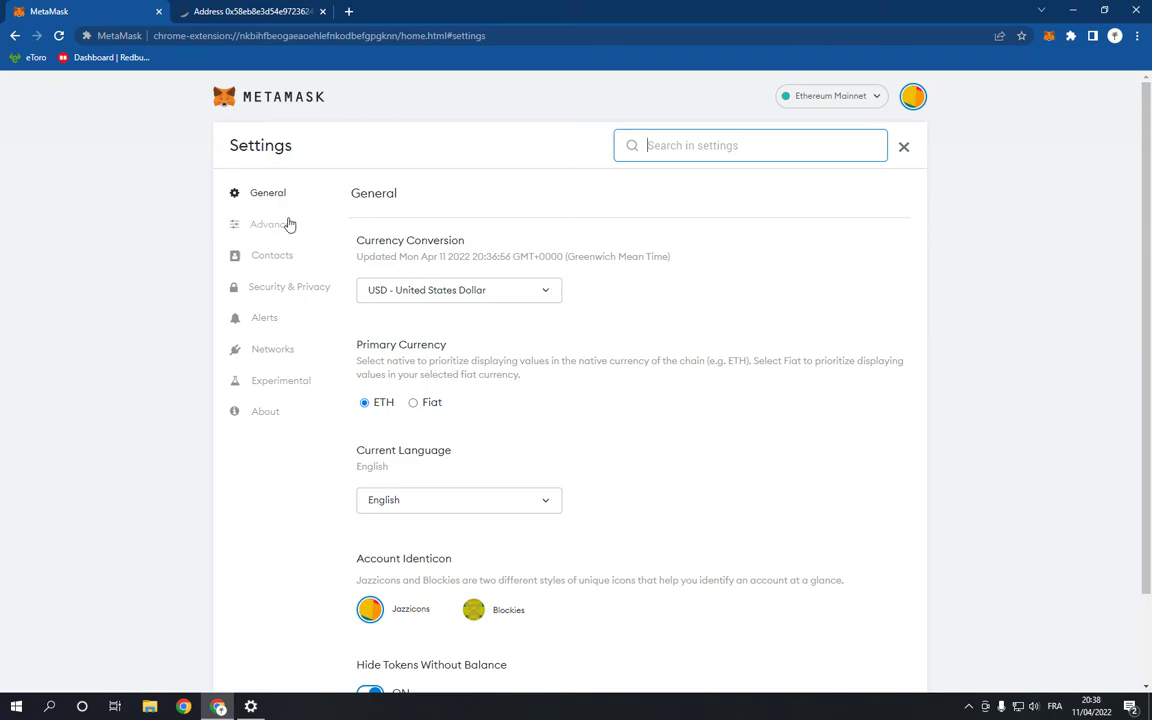
Show the Advanced section scrolled down to 'Sync data with 3Box (experimental)'.
left_click(272, 224)
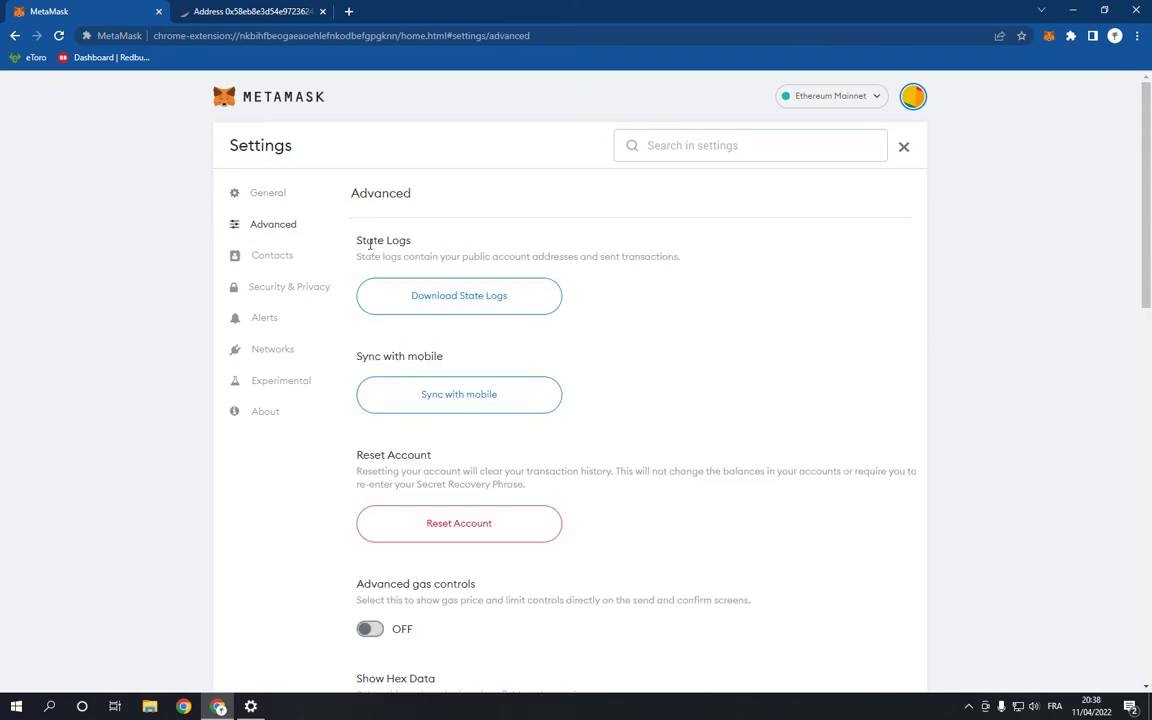
mouse_move(692, 244)
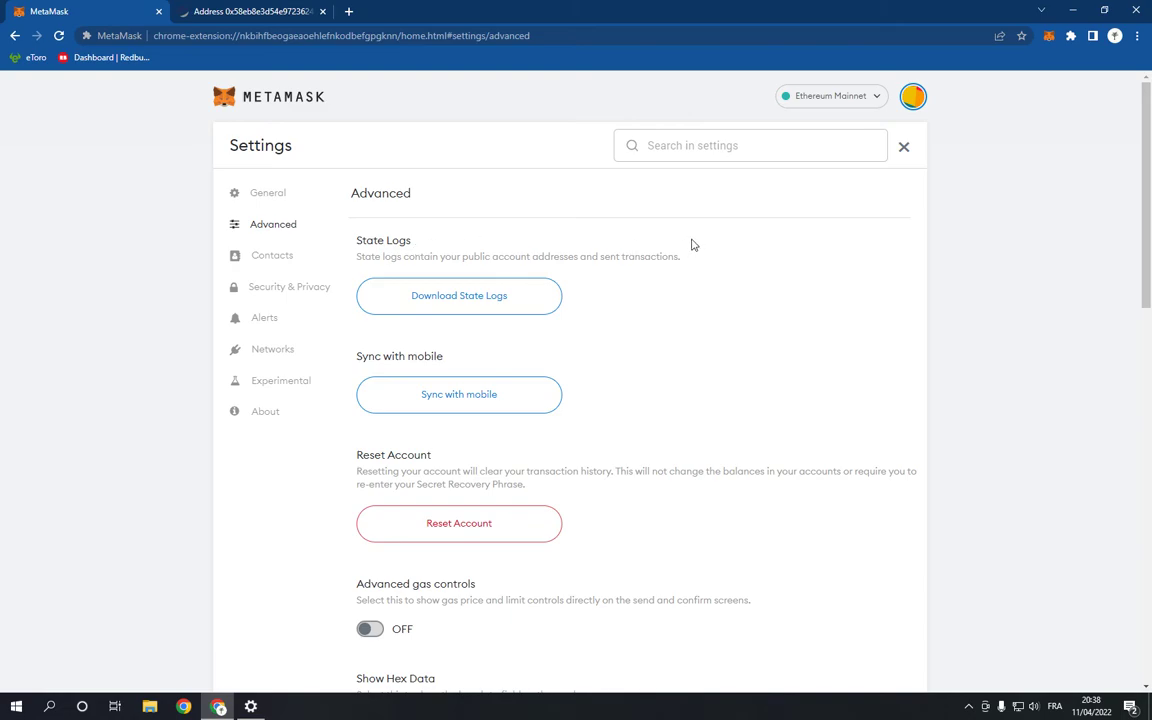
scroll("down", 3)
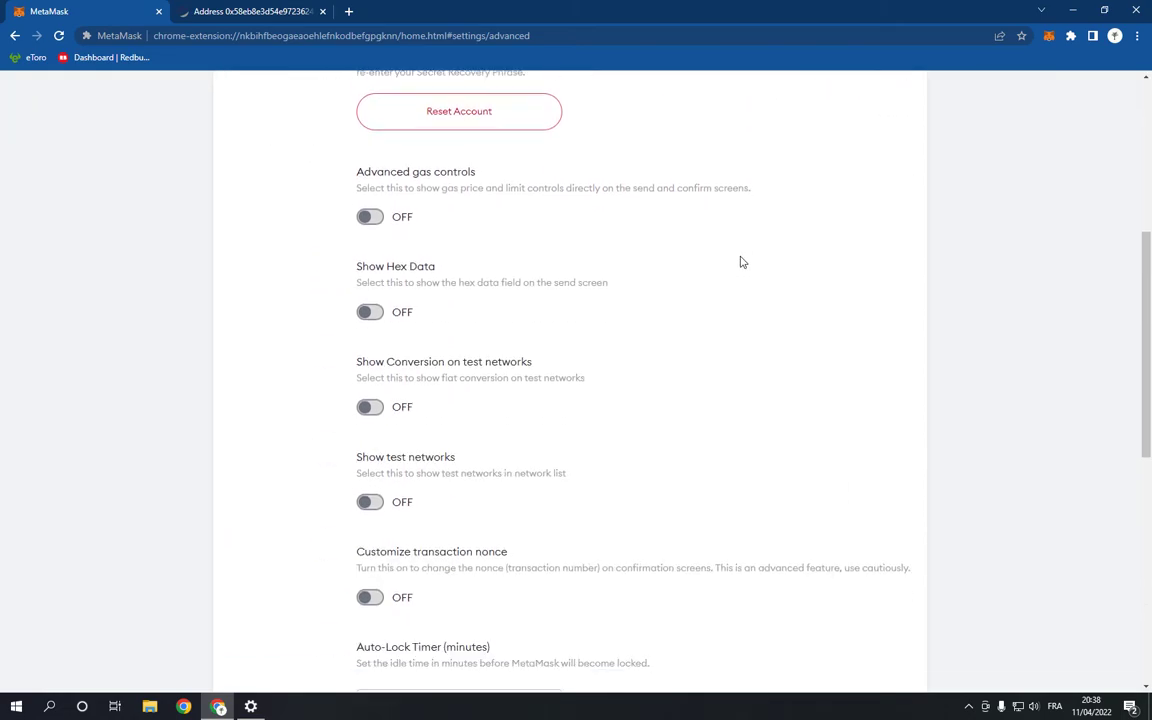
scroll("down", 3)
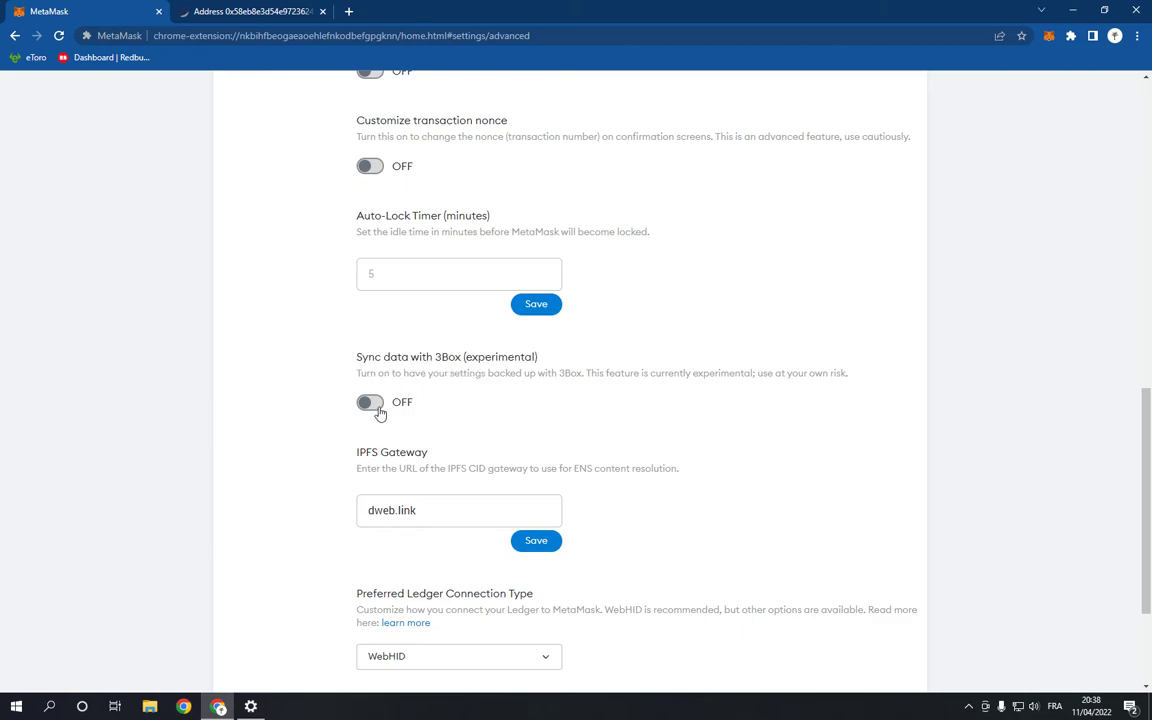
Switch the 'Sync data with 3Box (experimental)' toggle to ON.
left_click(372, 404)
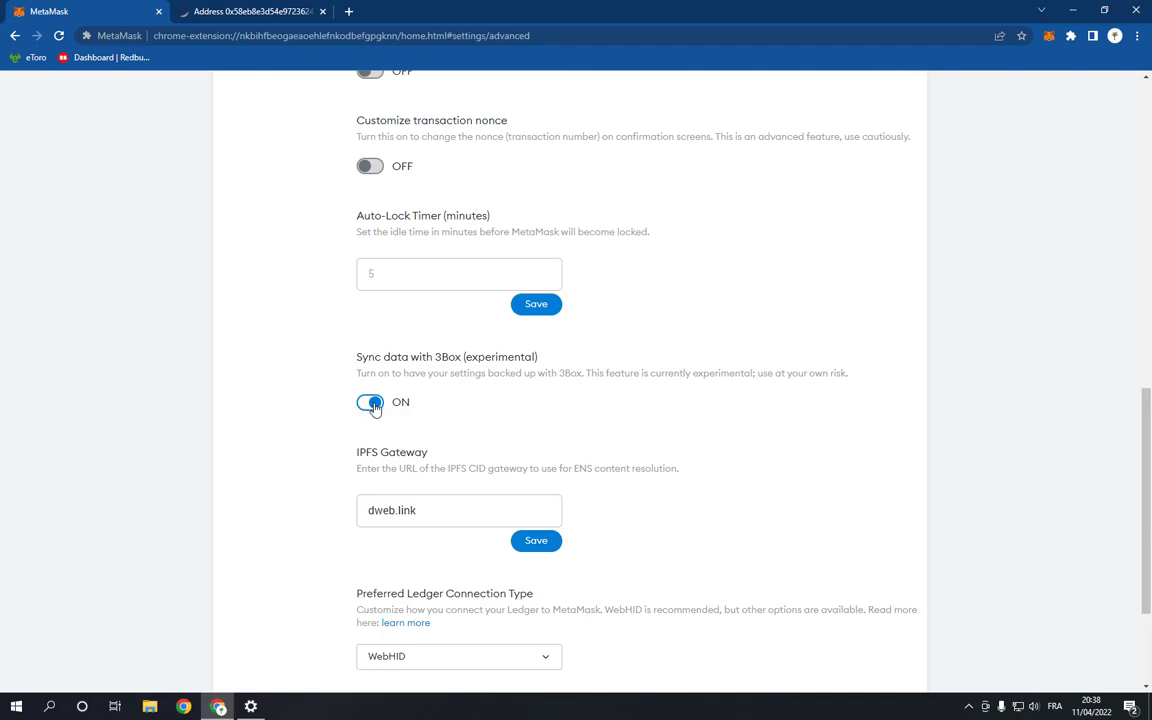
mouse_move(378, 412)
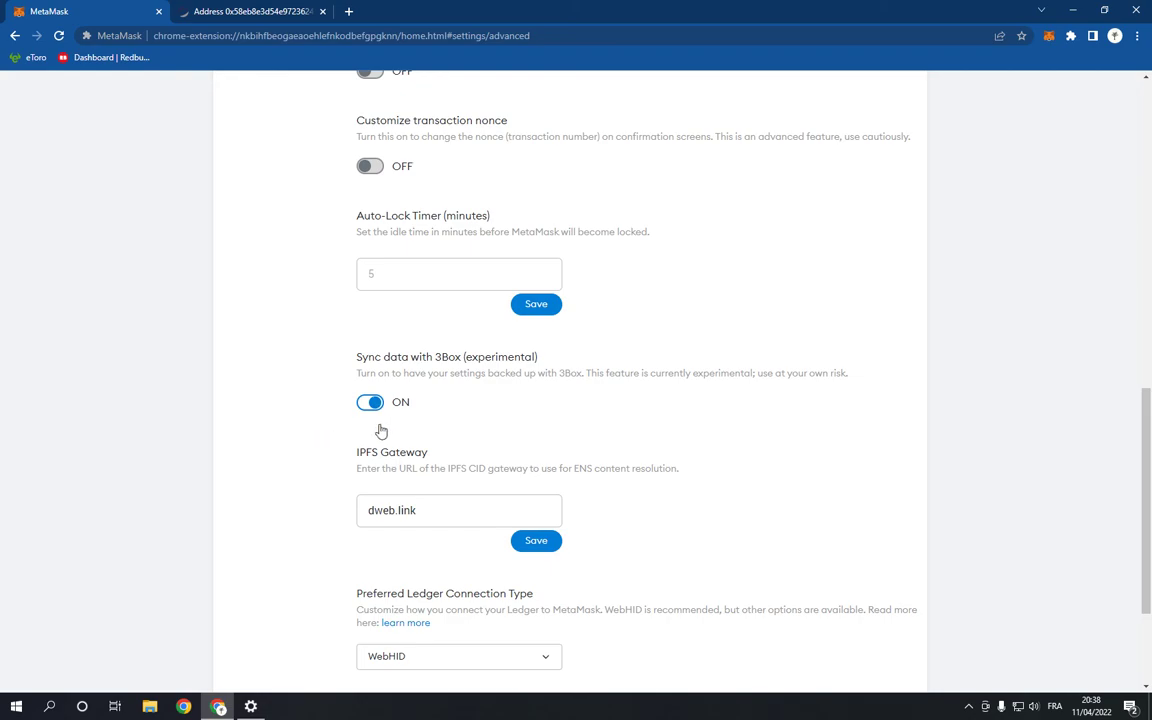
mouse_move(634, 436)
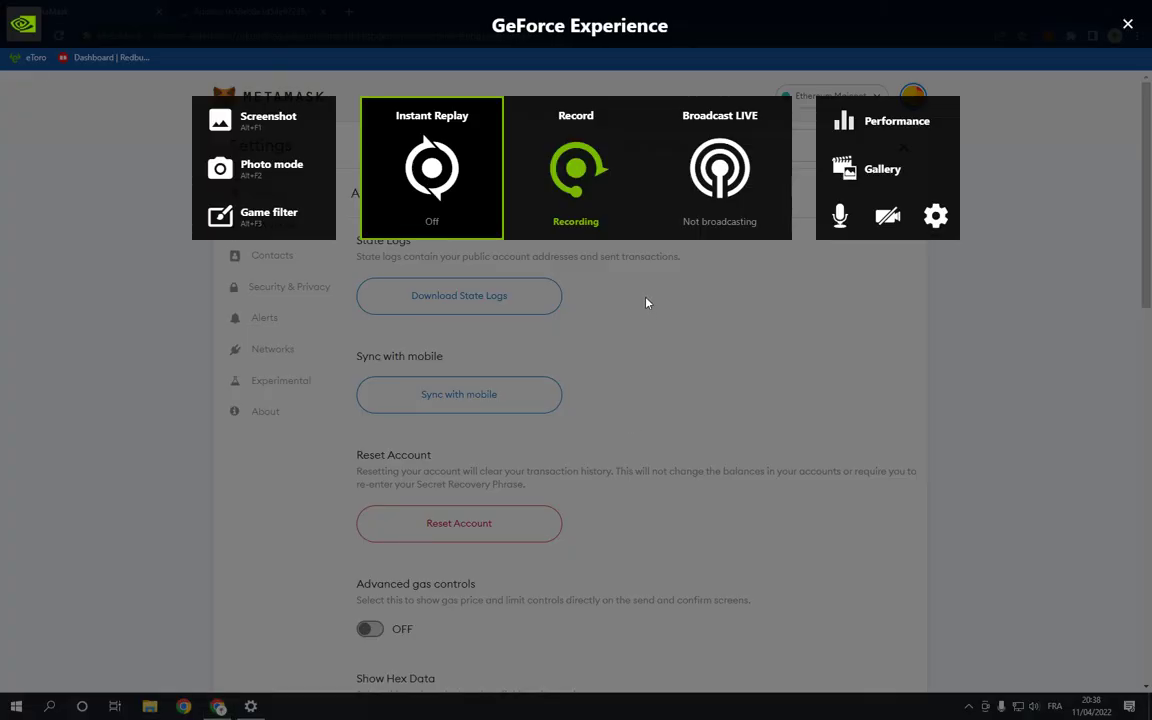
left_click(576, 168)
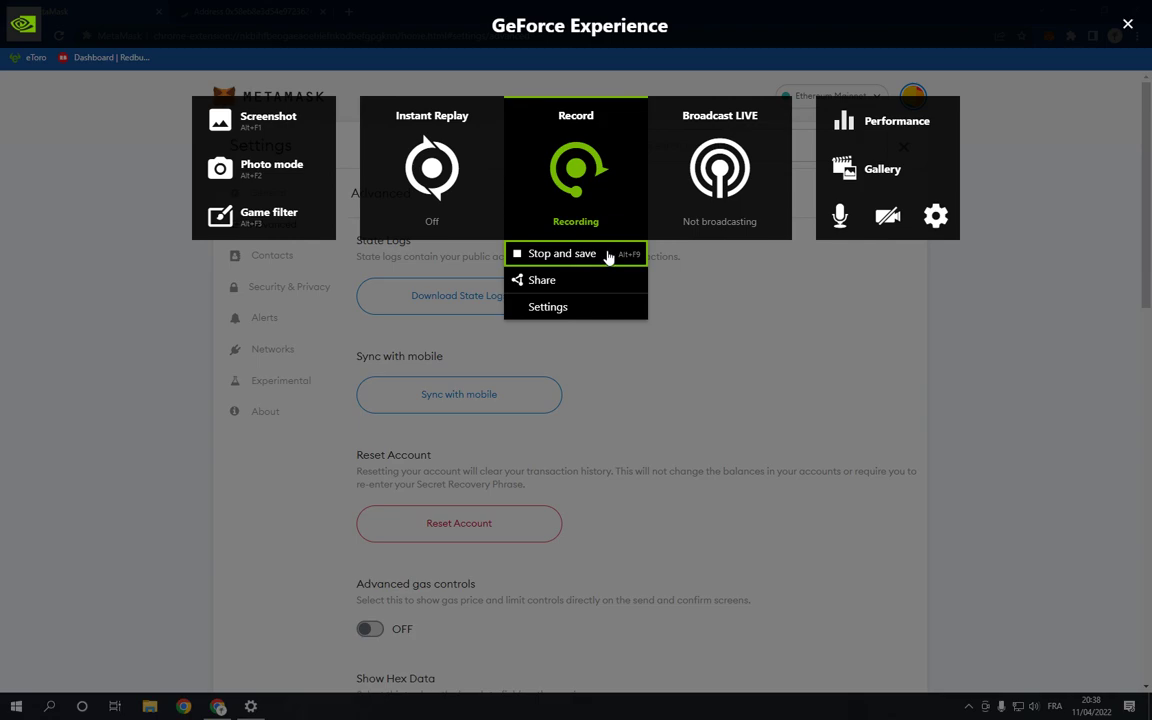
mouse_move(560, 262)
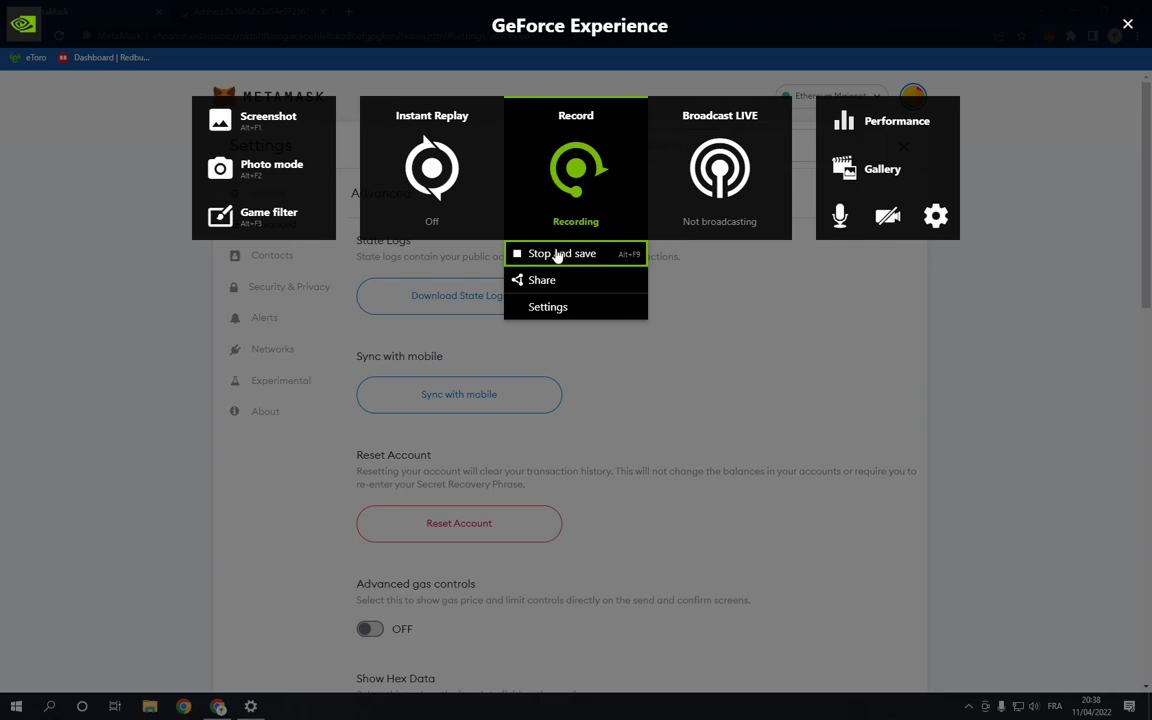